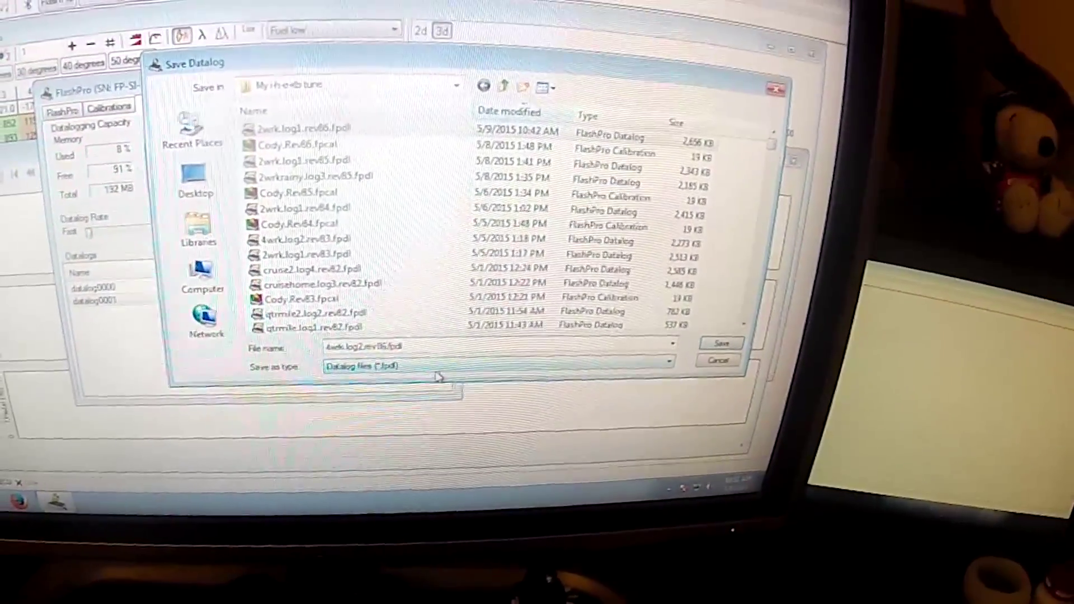
Save the datalog as 4wrk.log2.rev86.fpdl in the tune folder, starting the download.
{"action": "left_click", "coordinate": [721, 343]}
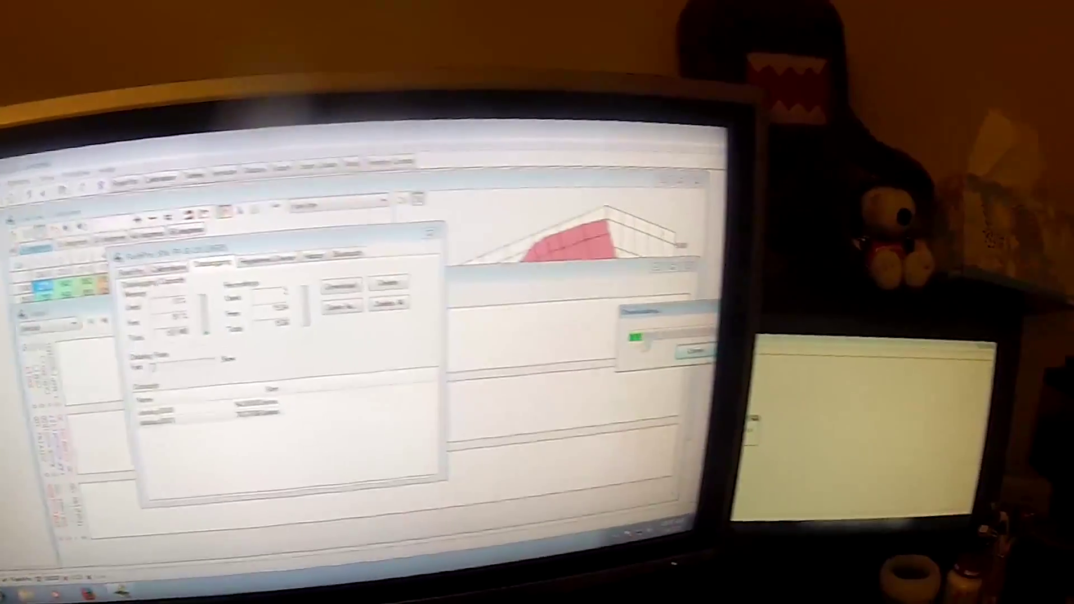
Let the download progress window finish and return to the two stored datalogs.
{"action": "left_click", "coordinate": [367, 272]}
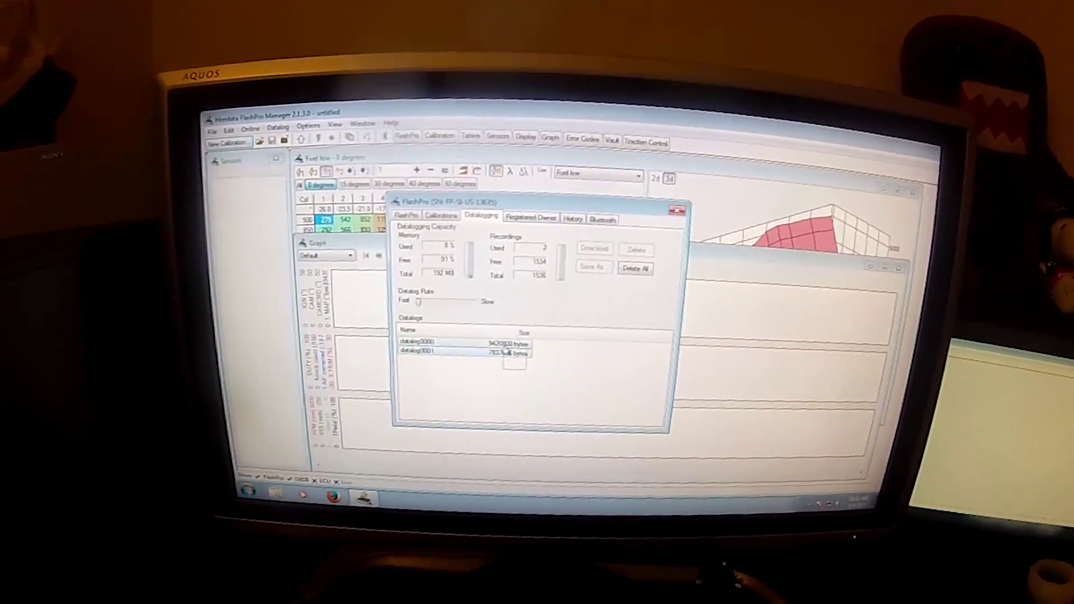
Delete All datalogs from the FlashPro and confirm with Yes, leaving the list empty.
{"action": "left_click", "coordinate": [634, 267]}
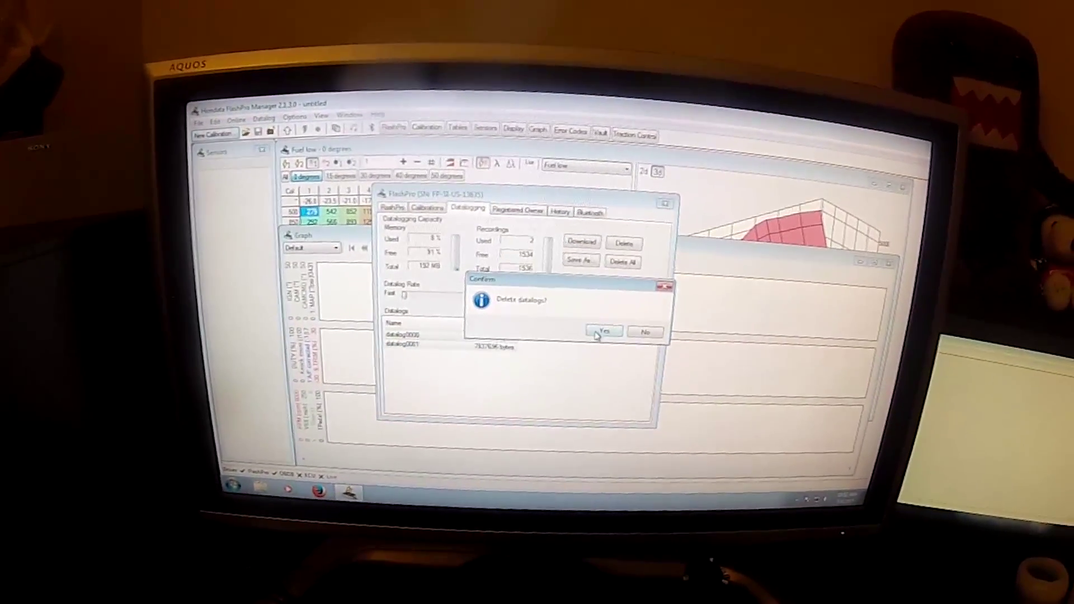
{"action": "left_click", "coordinate": [603, 333]}
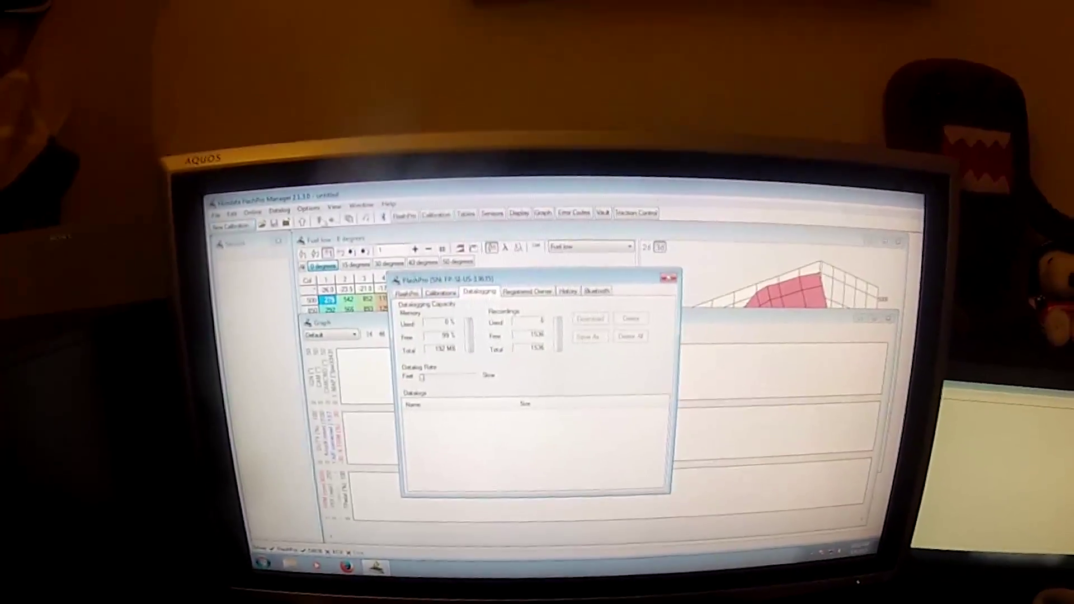